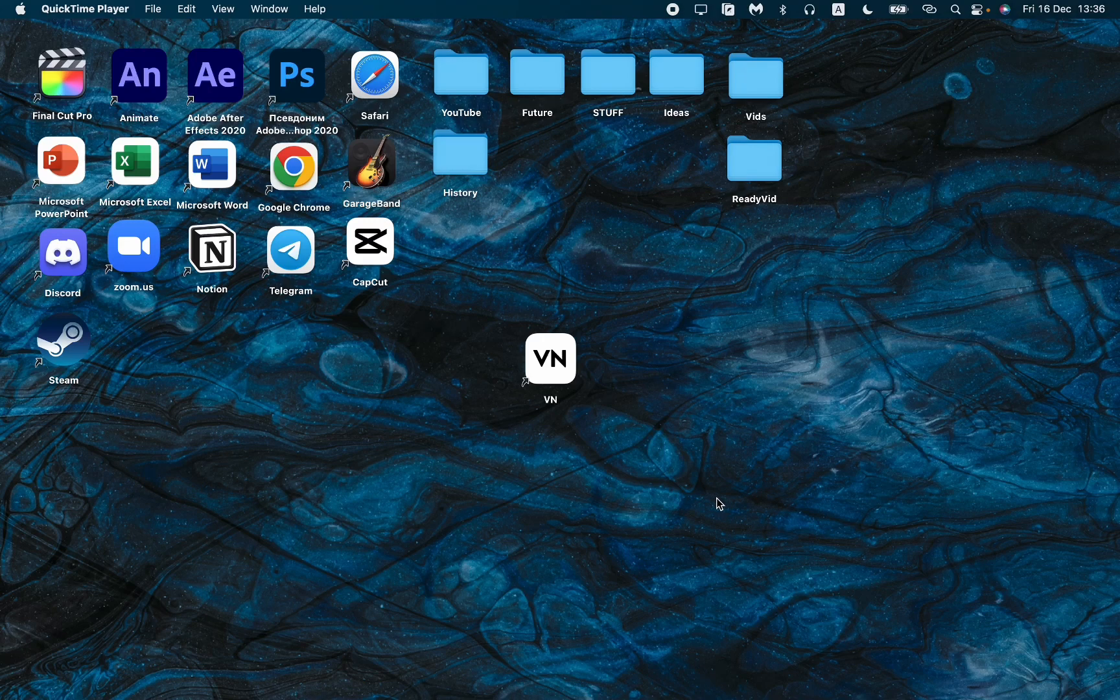
mouse_move(595, 421)
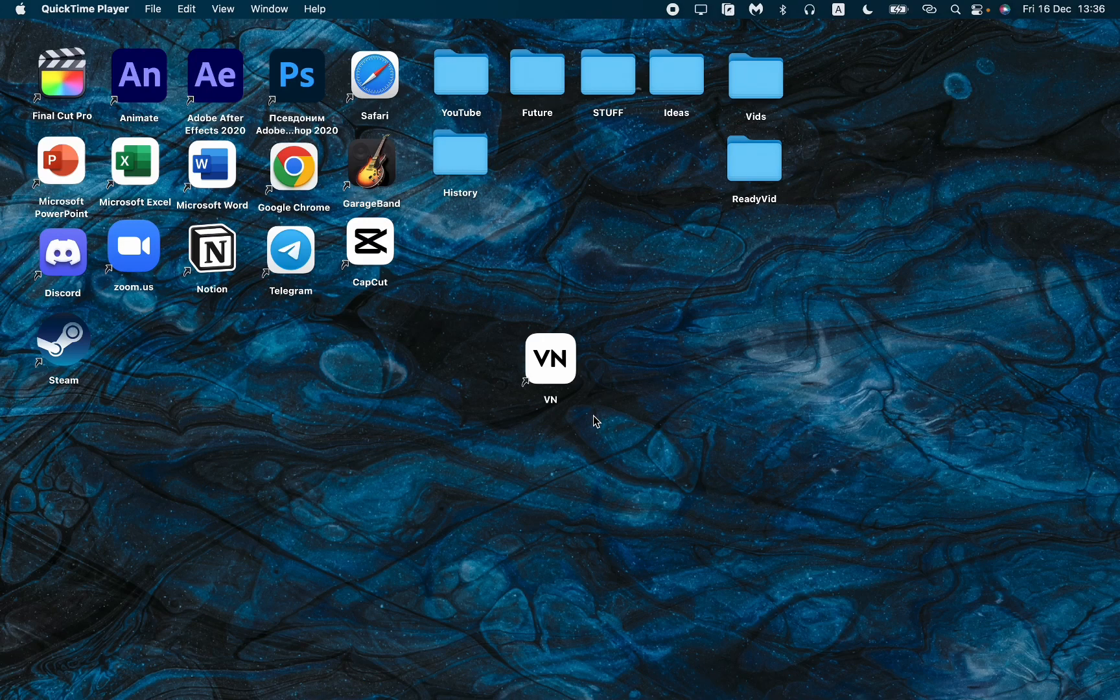
mouse_move(552, 364)
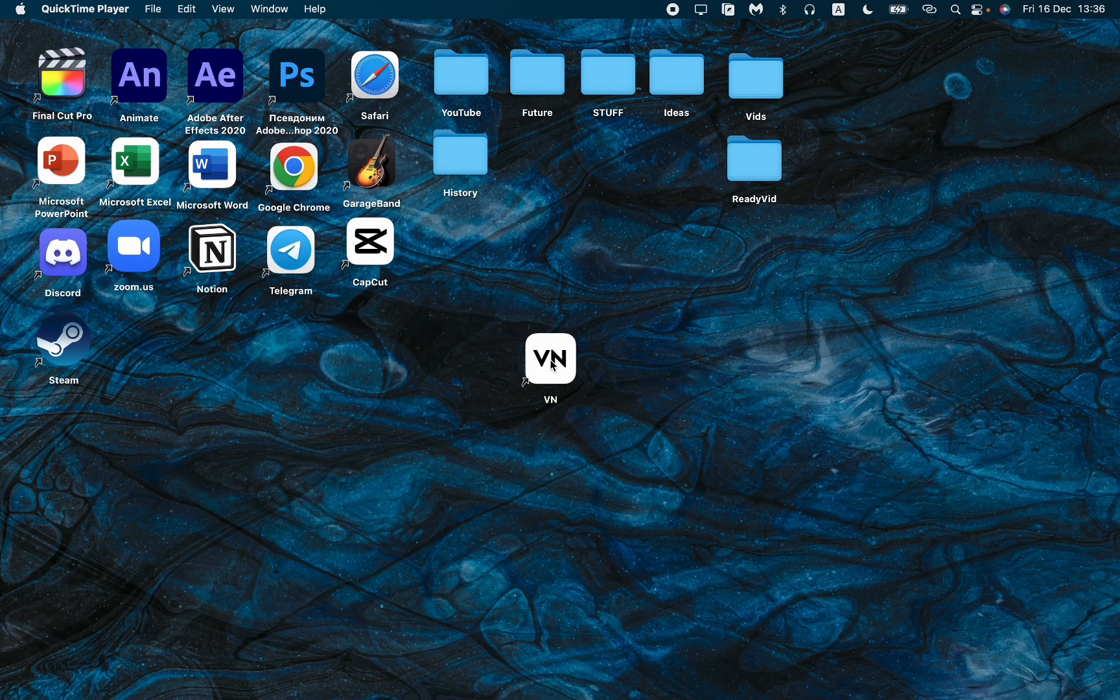
double_click(549, 358)
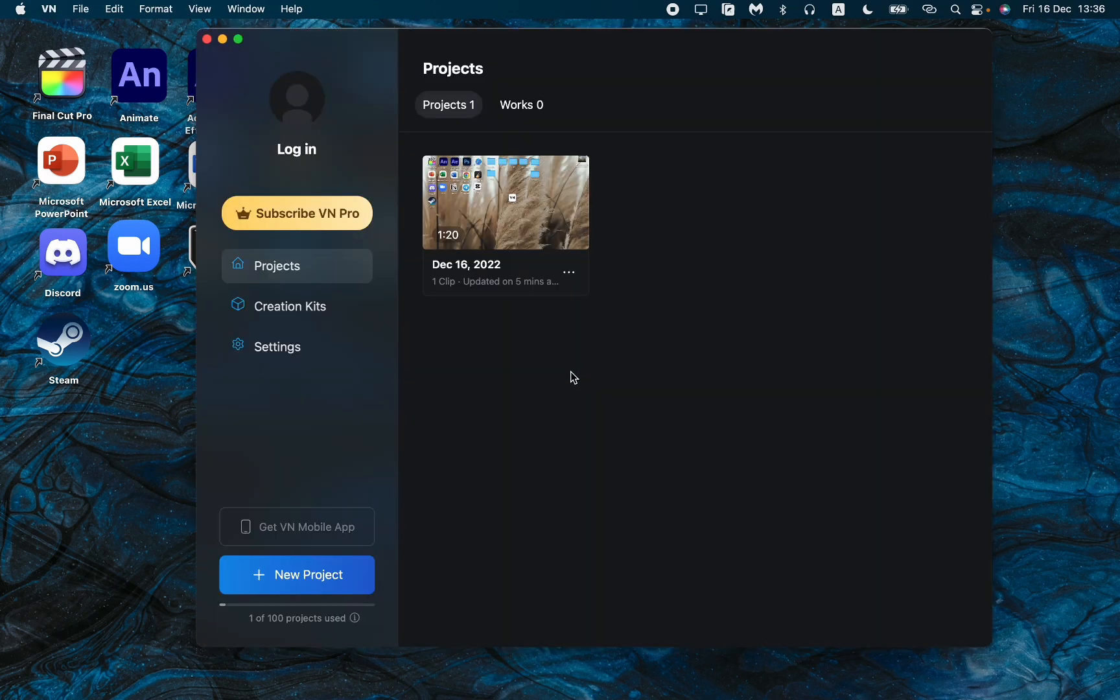
mouse_move(582, 384)
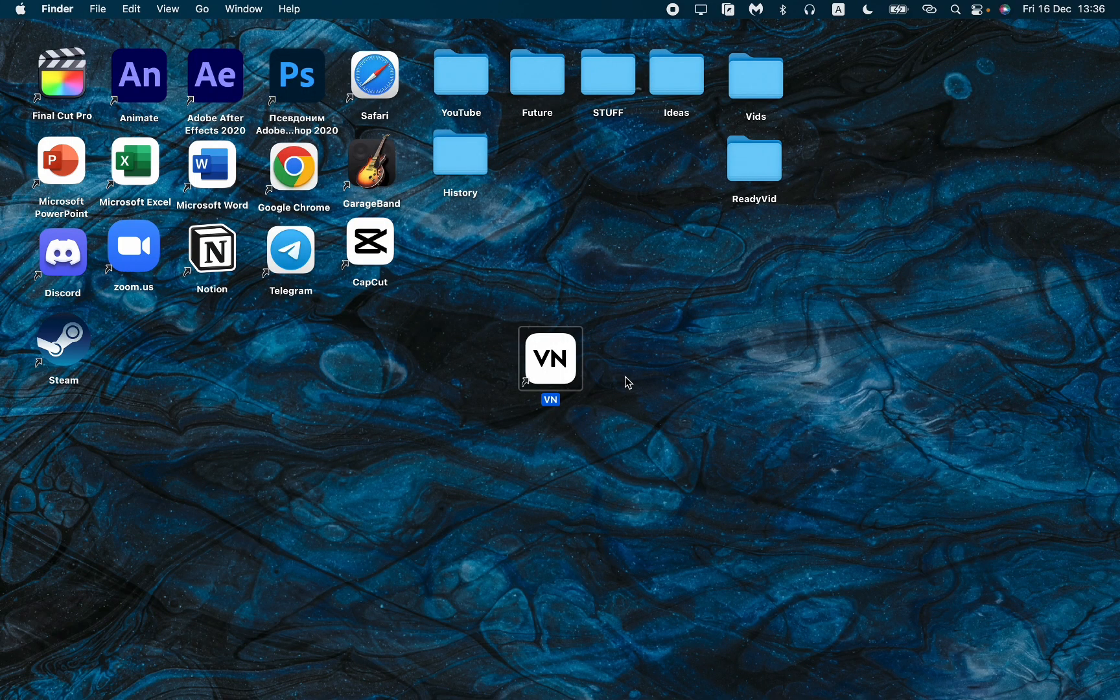
mouse_move(653, 387)
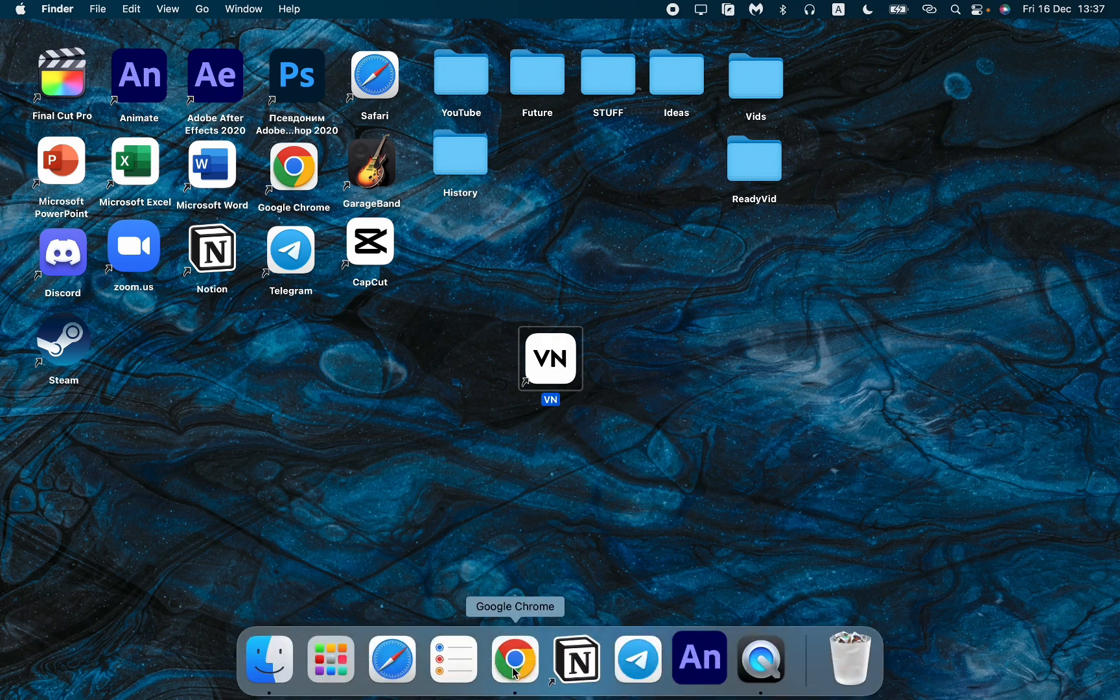
left_click(514, 659)
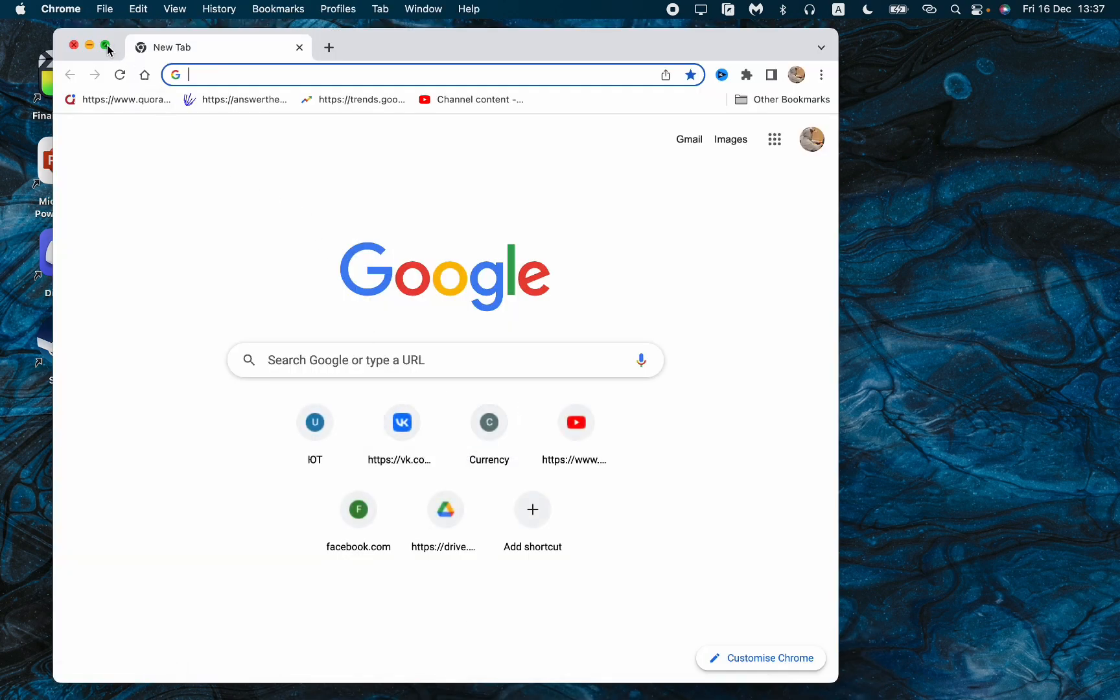
left_click(106, 46)
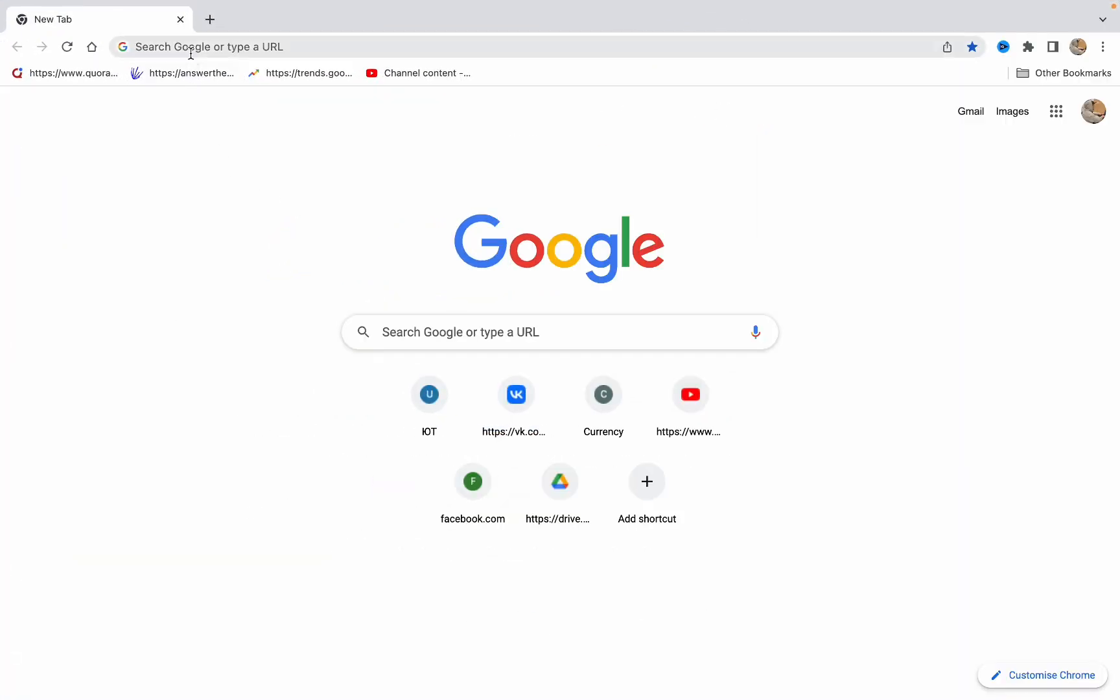
left_click(208, 47)
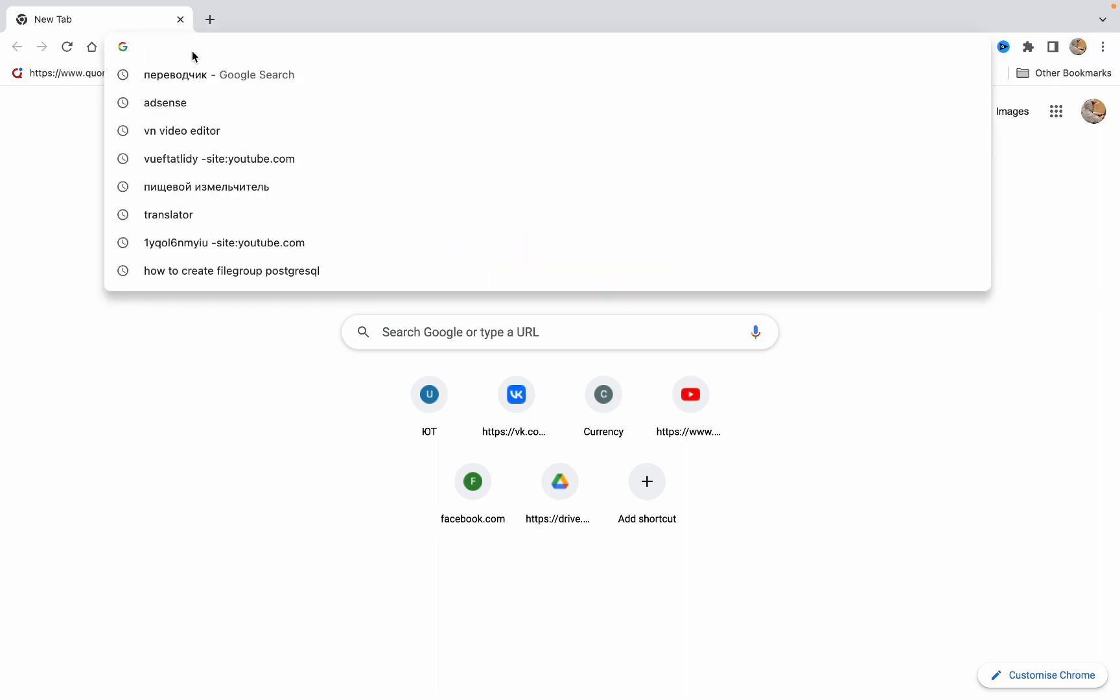
type("https://www.vlognow.me/")
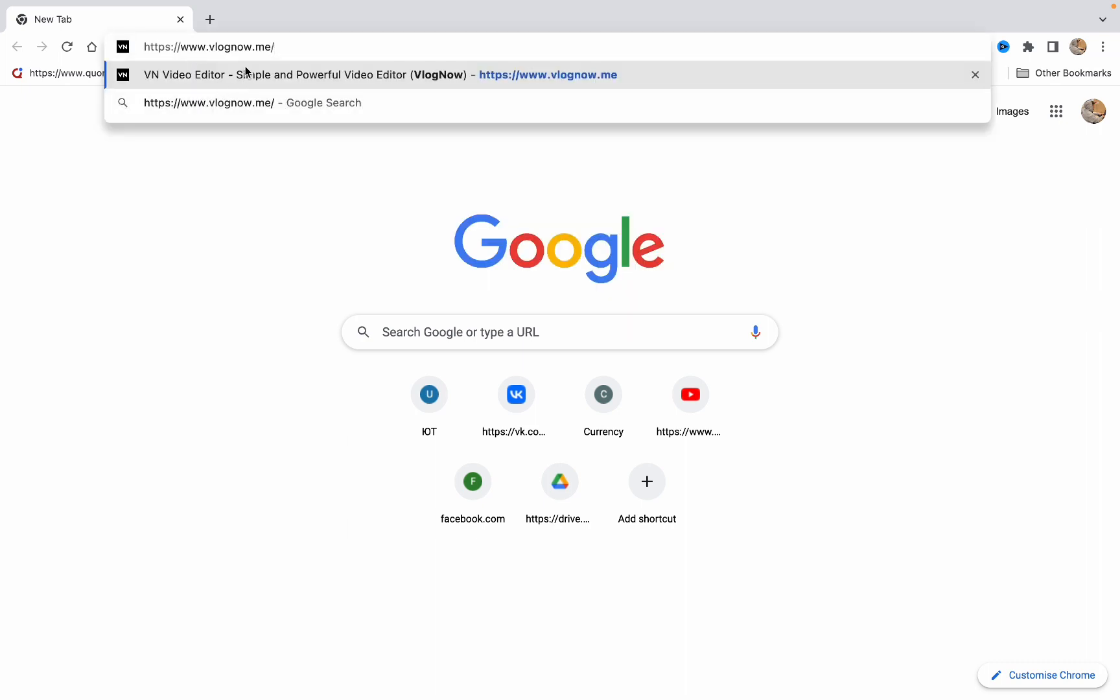
mouse_move(299, 48)
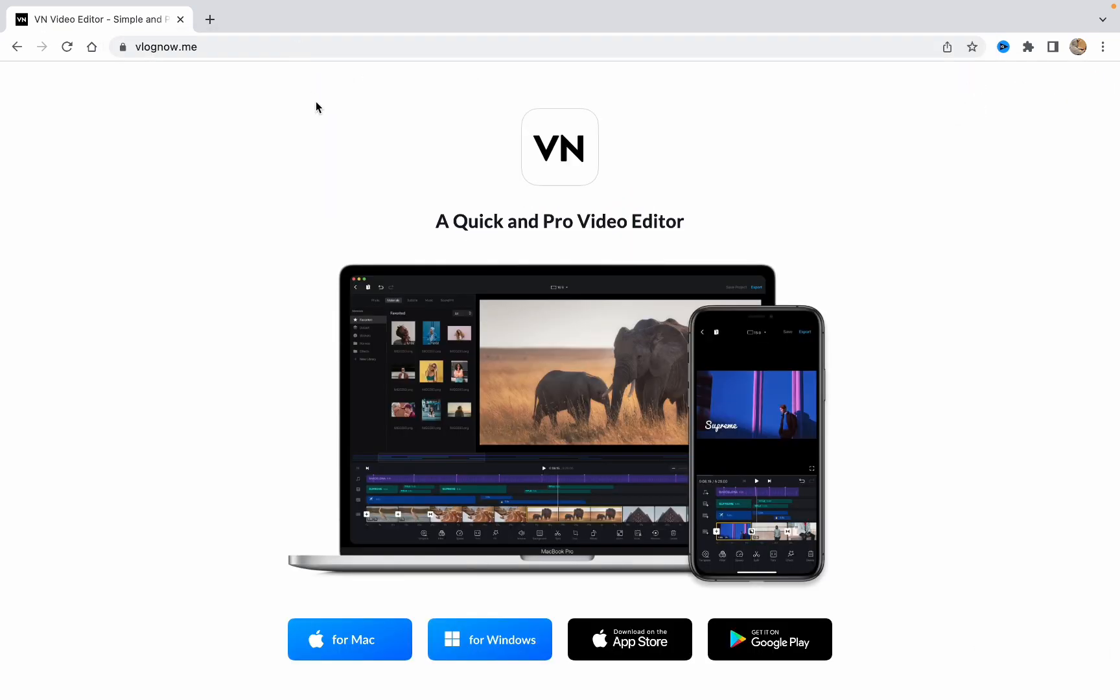
mouse_move(358, 126)
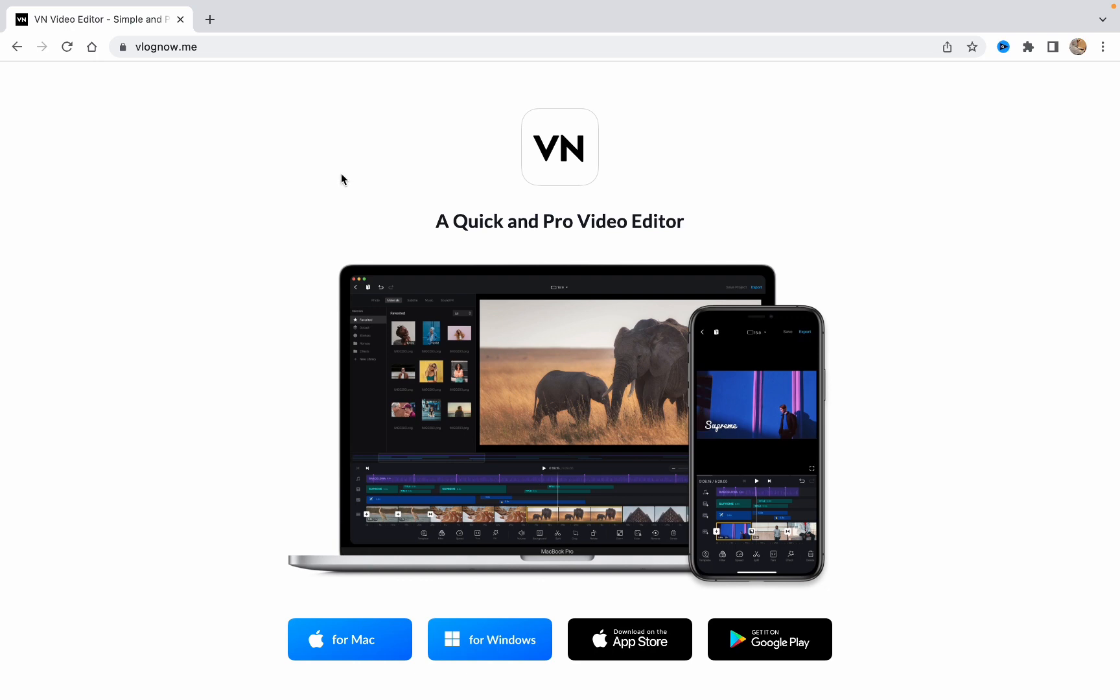
Follow the site's 'for Mac' link and allow it to open in the App Store
scroll("down", 3)
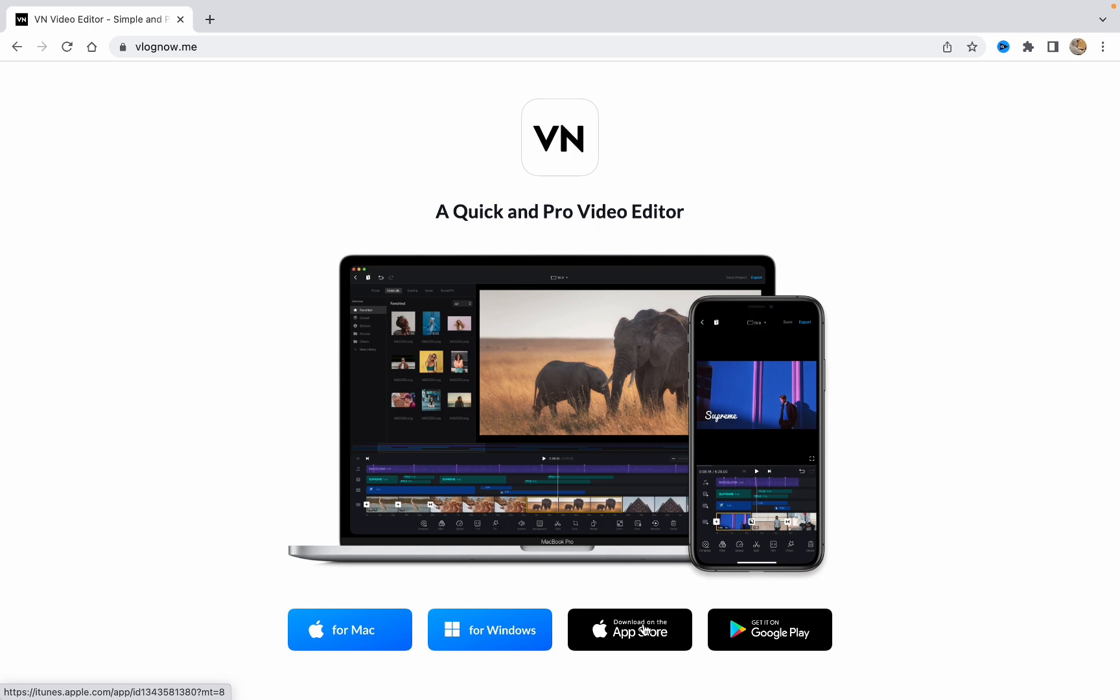
mouse_move(797, 640)
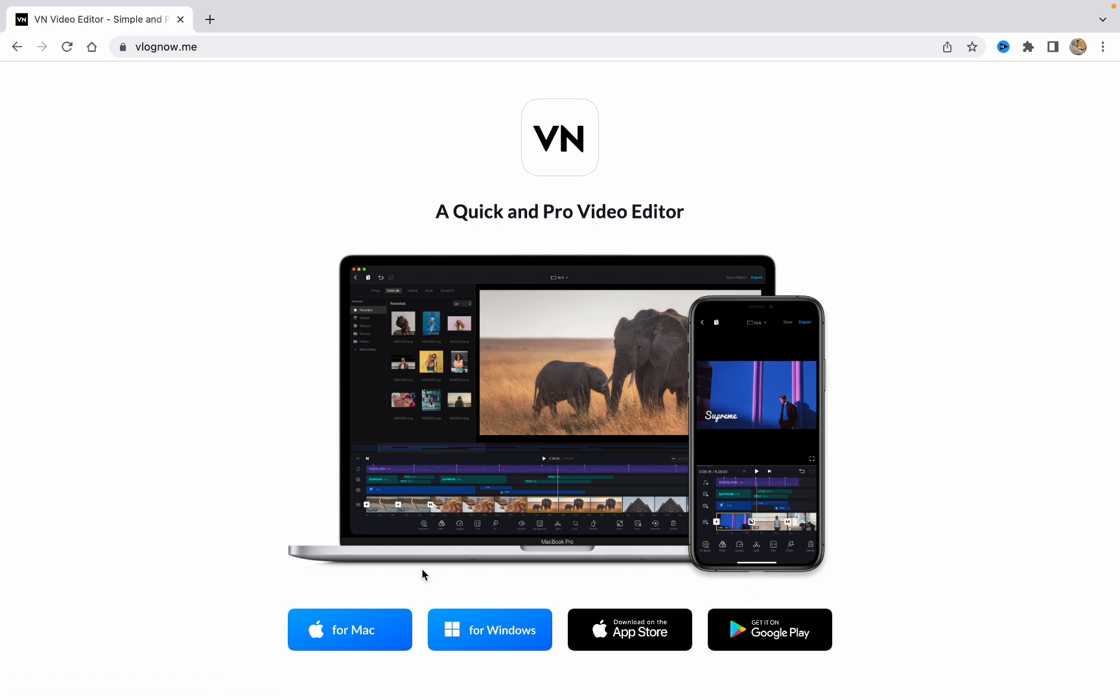
mouse_move(476, 628)
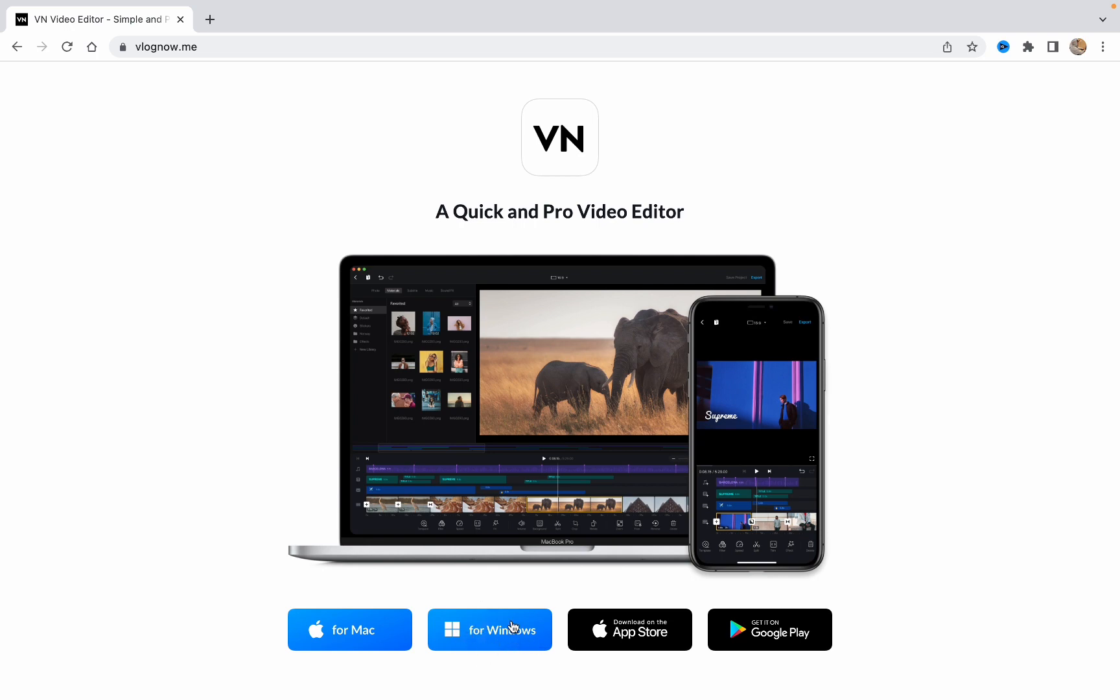
mouse_move(490, 630)
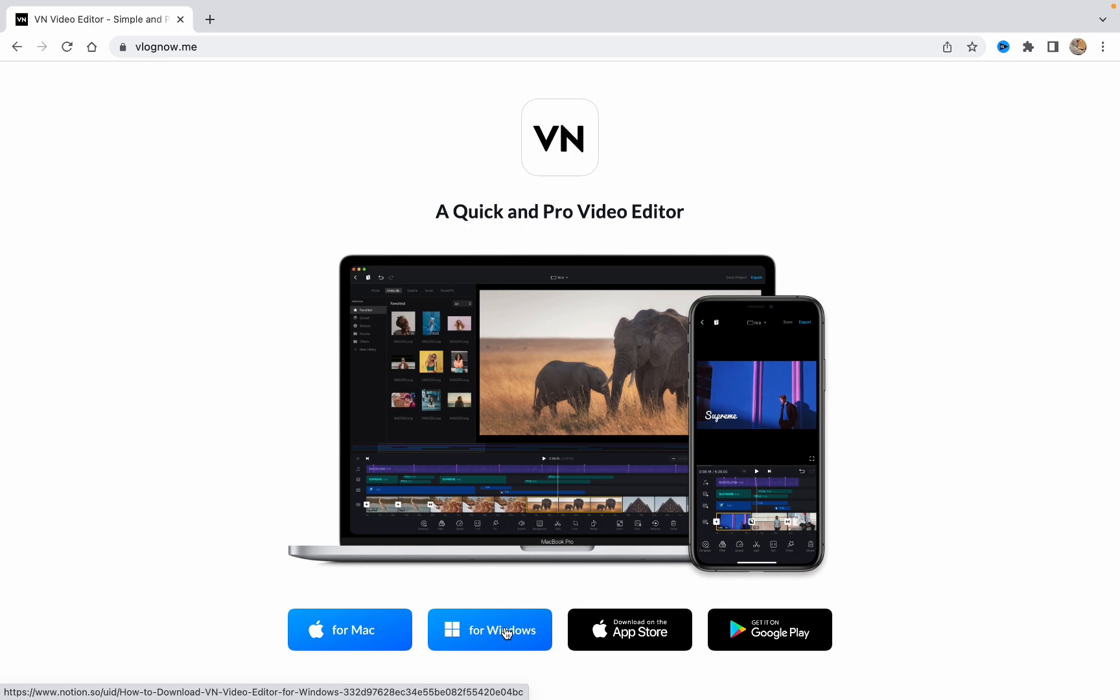
mouse_move(343, 636)
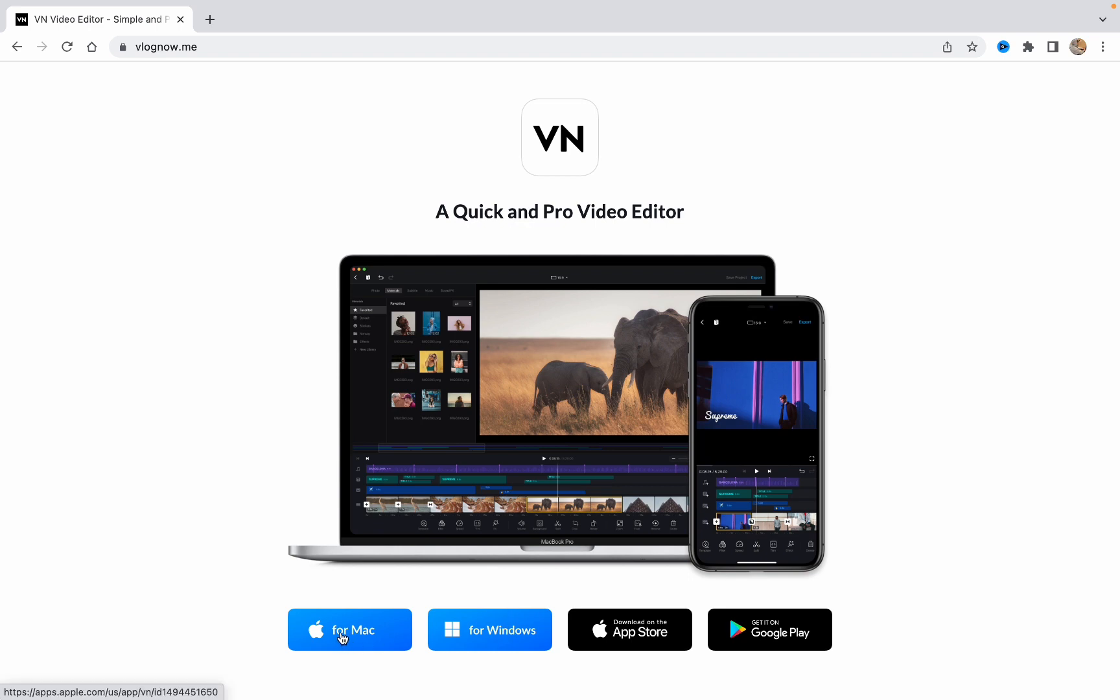
left_click(350, 630)
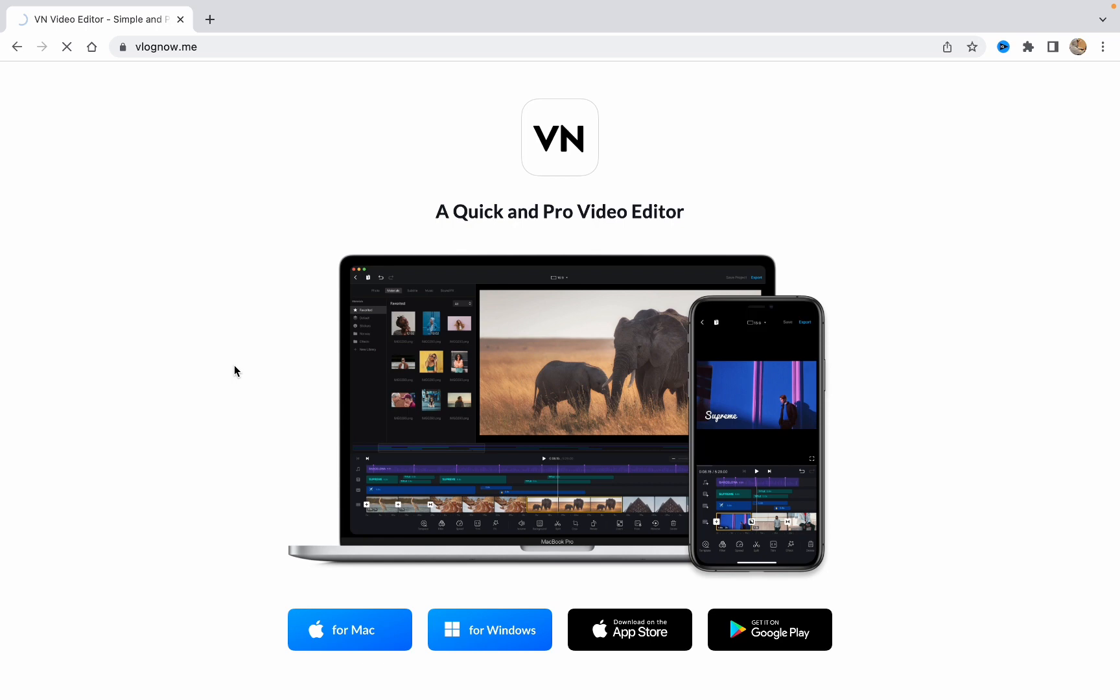
left_click(629, 629)
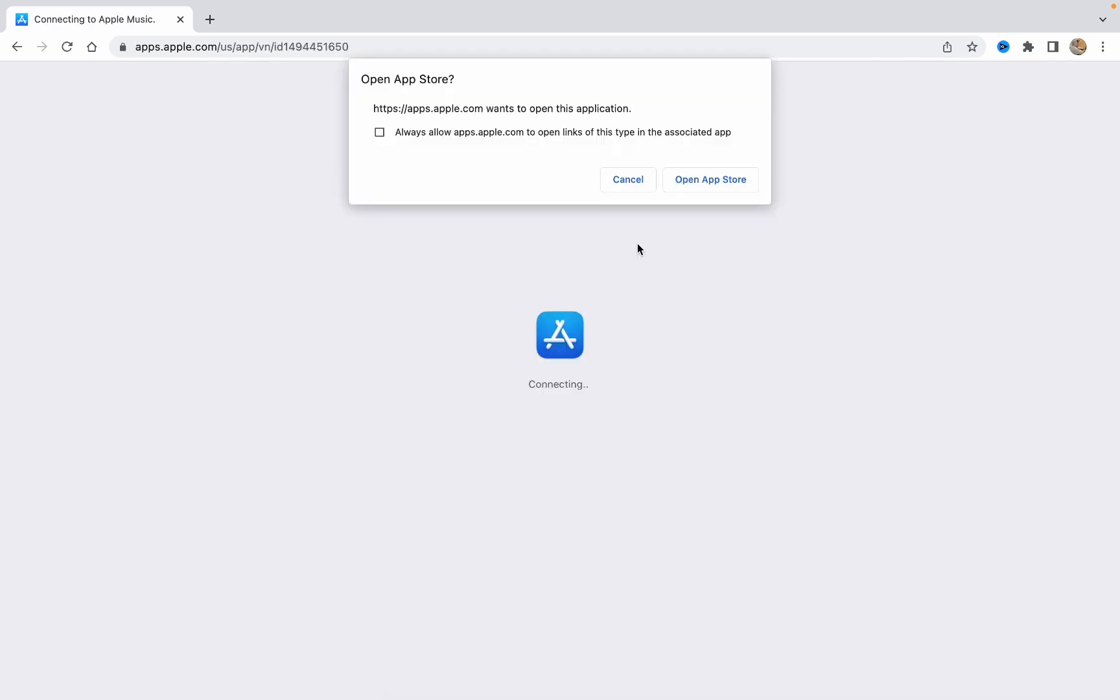
left_click(710, 179)
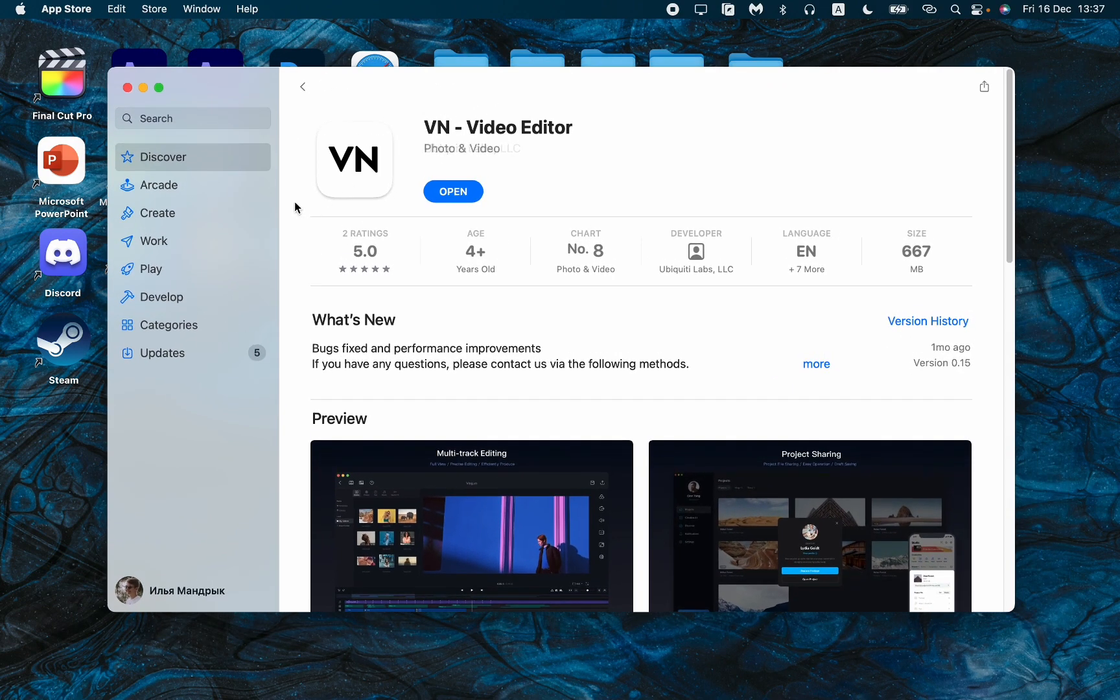
mouse_move(592, 208)
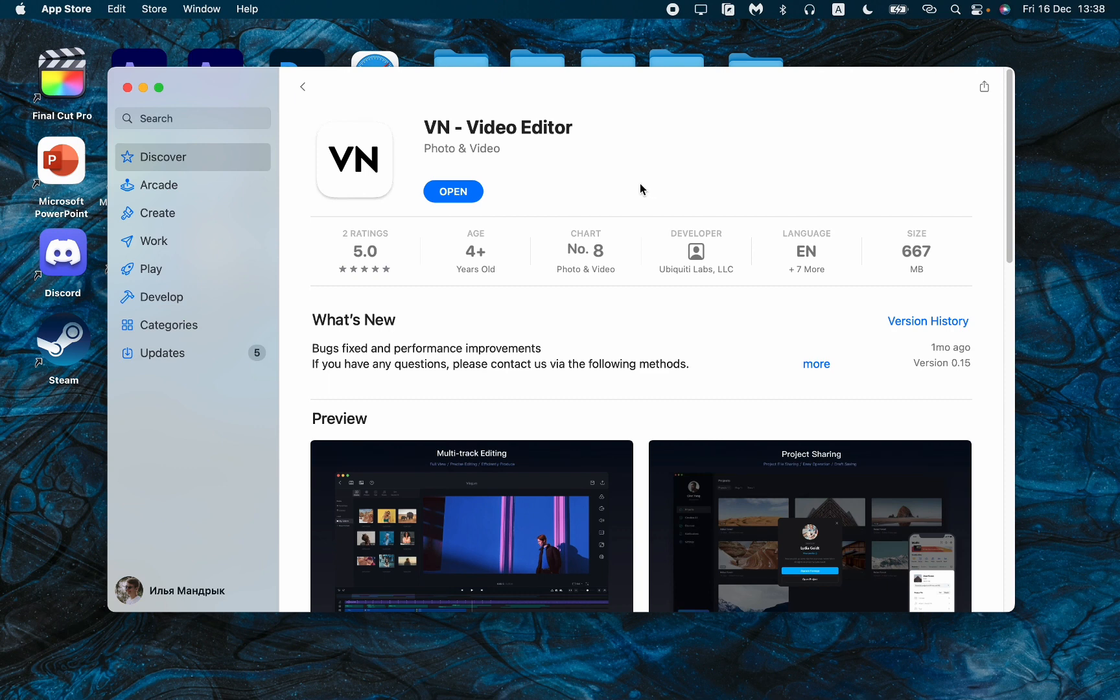
mouse_move(629, 191)
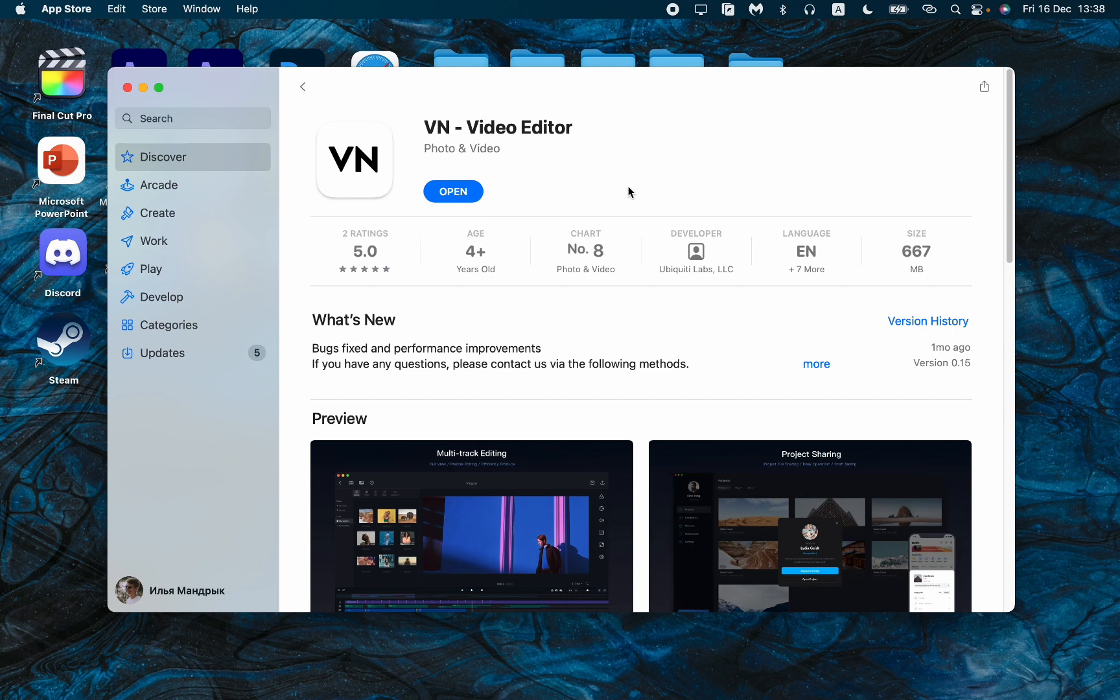
mouse_move(499, 195)
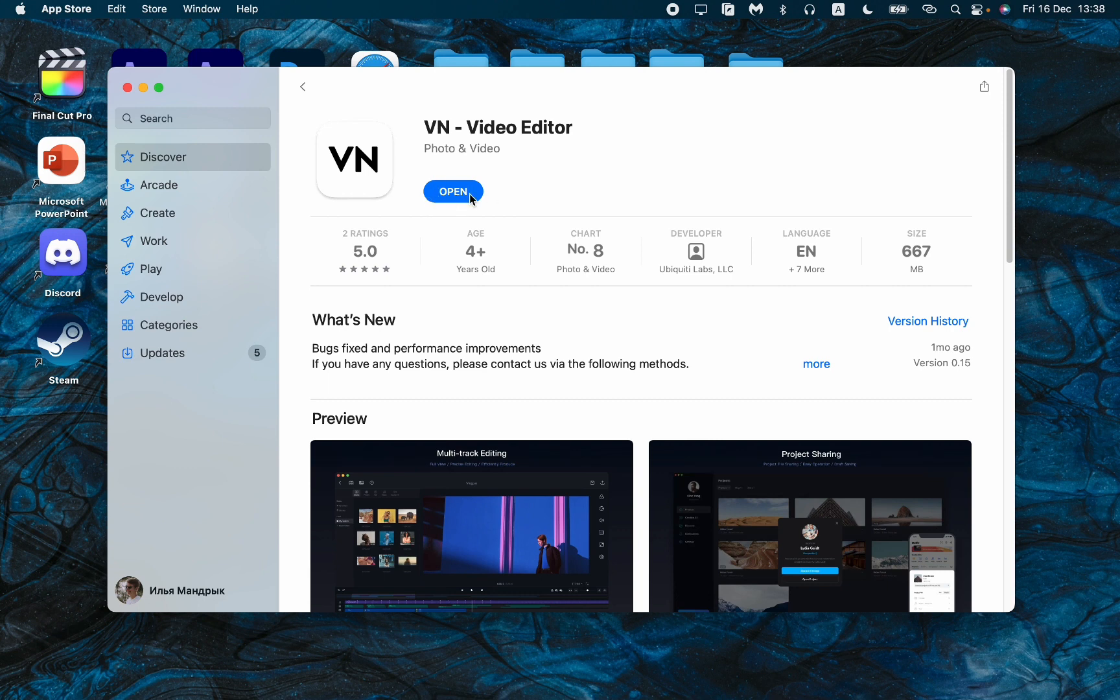
mouse_move(439, 208)
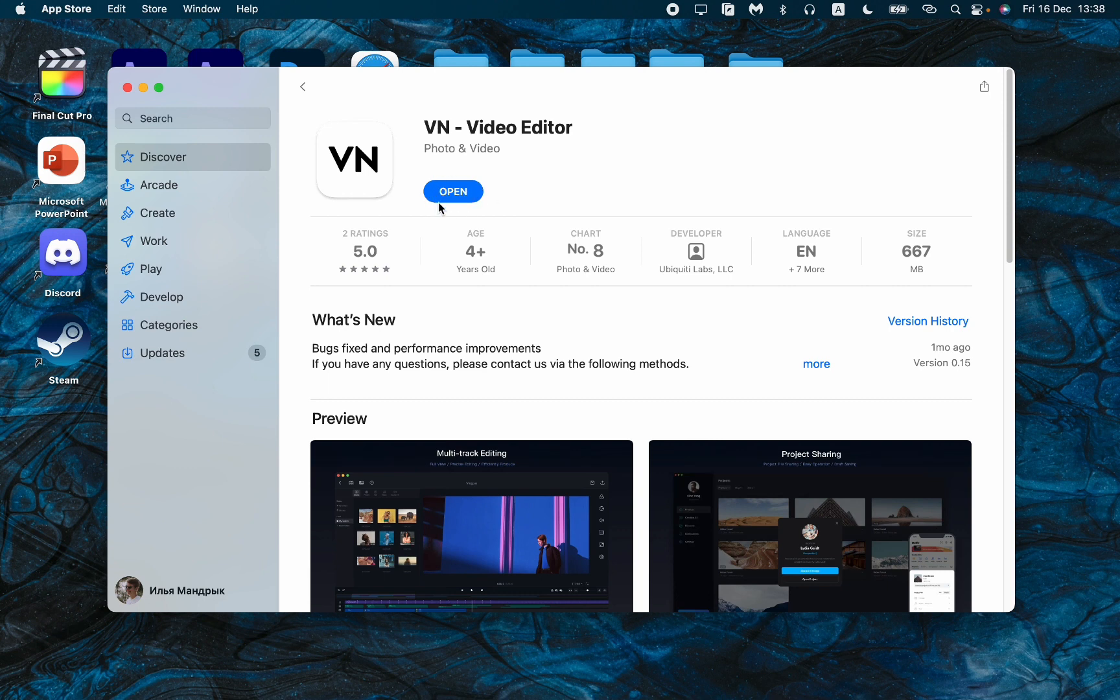
mouse_move(607, 129)
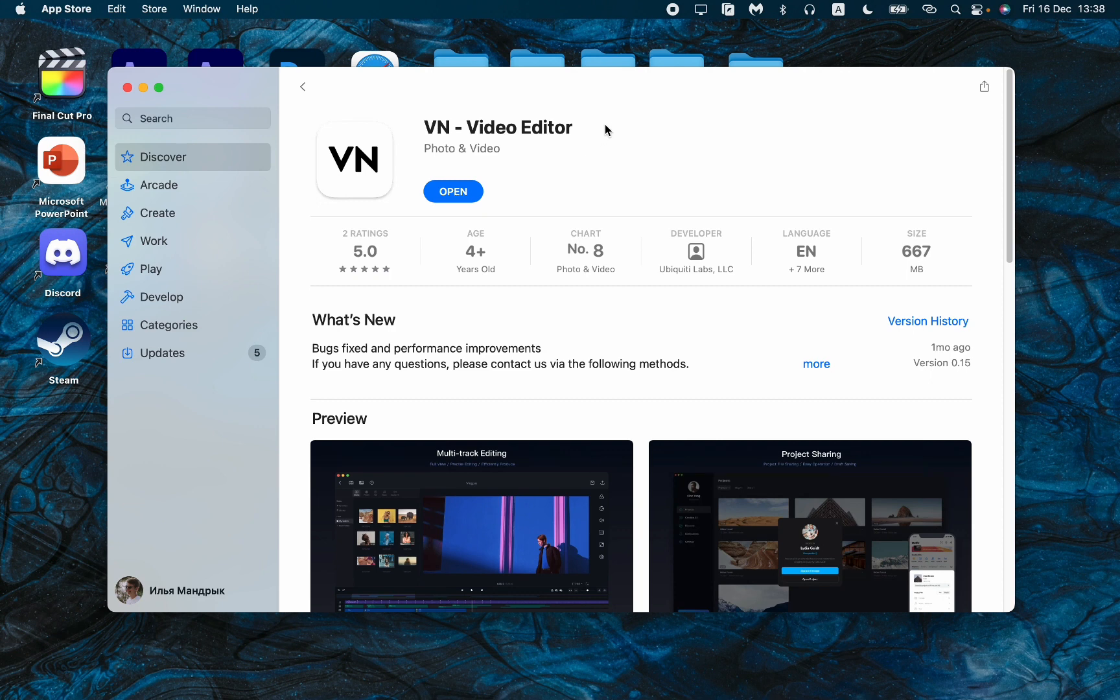
mouse_move(612, 119)
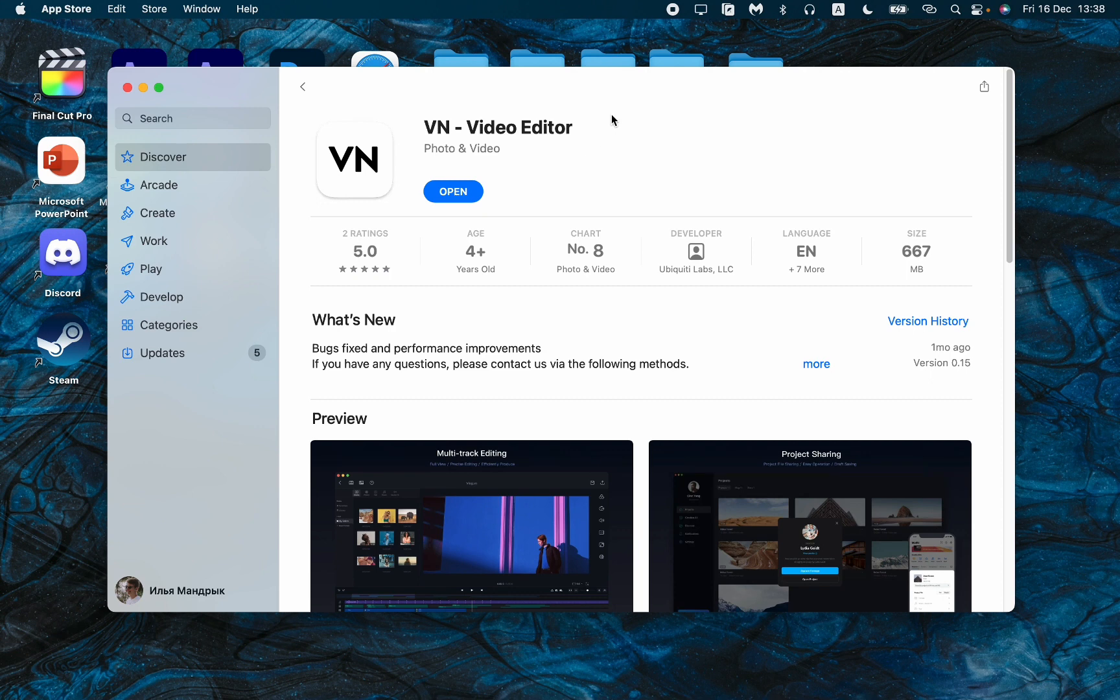
mouse_move(465, 197)
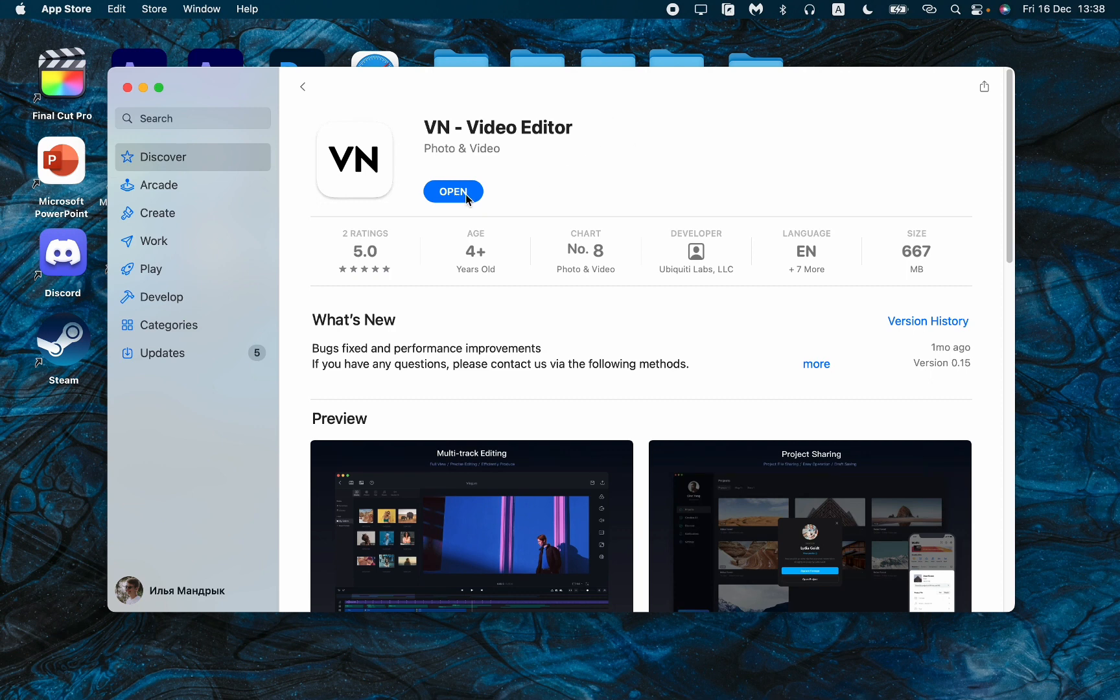
Launch the installed VN - Video Editor using the OPEN button on its store page
left_click(453, 191)
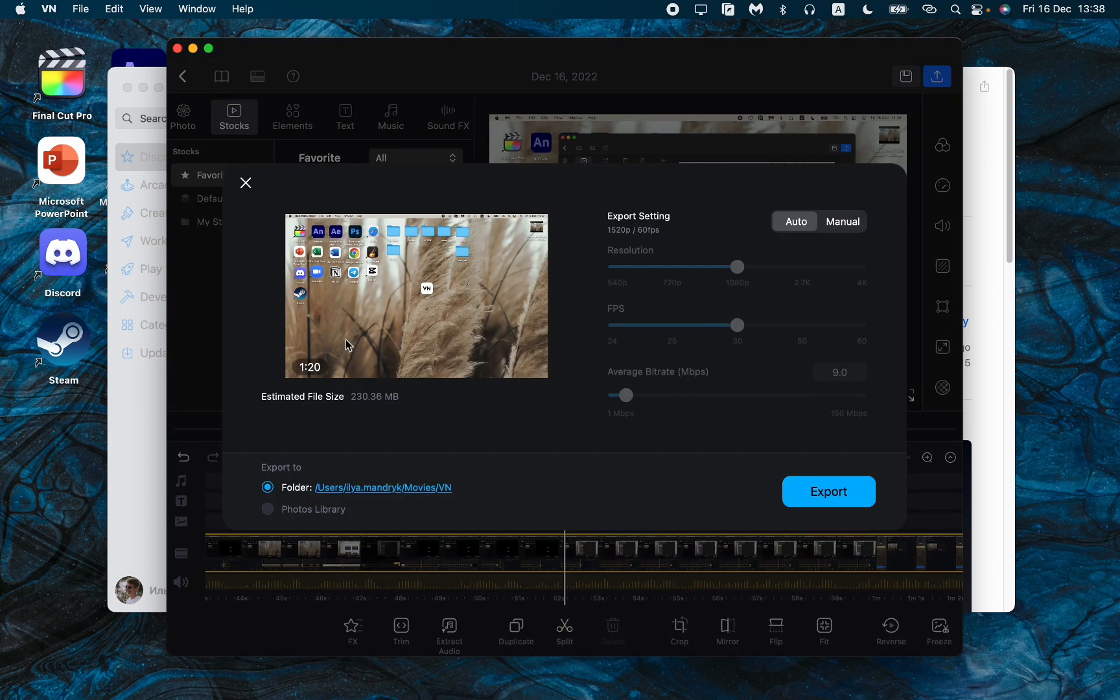
Close the export settings and go back from the Dec 16, 2022 project to Projects
left_click(245, 183)
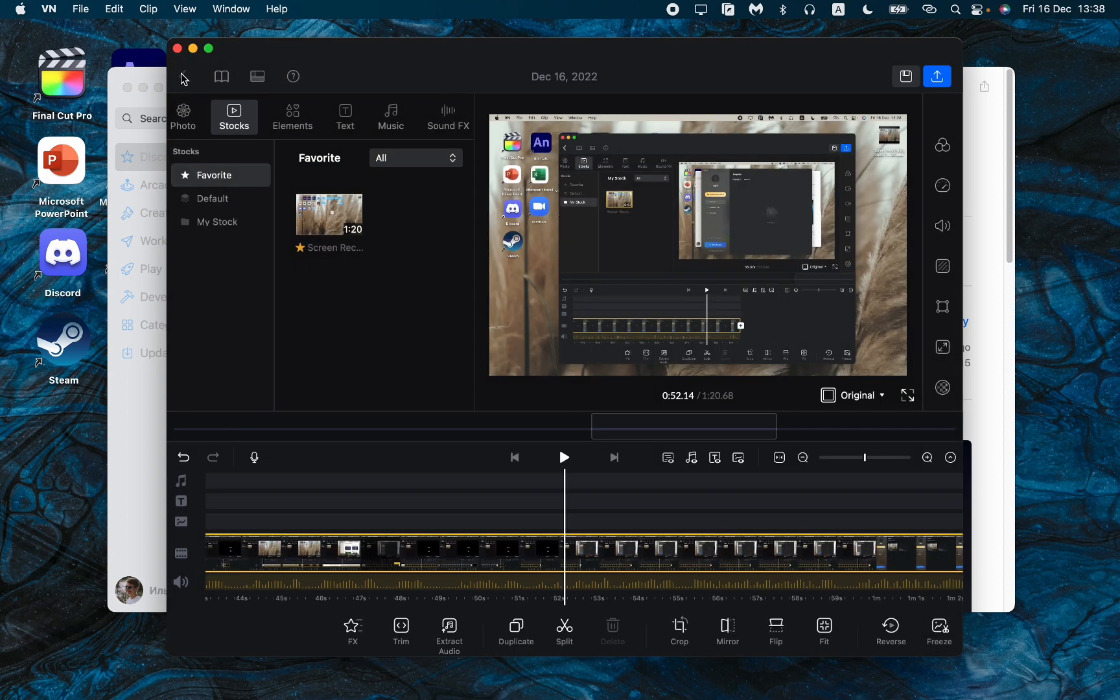
left_click(182, 77)
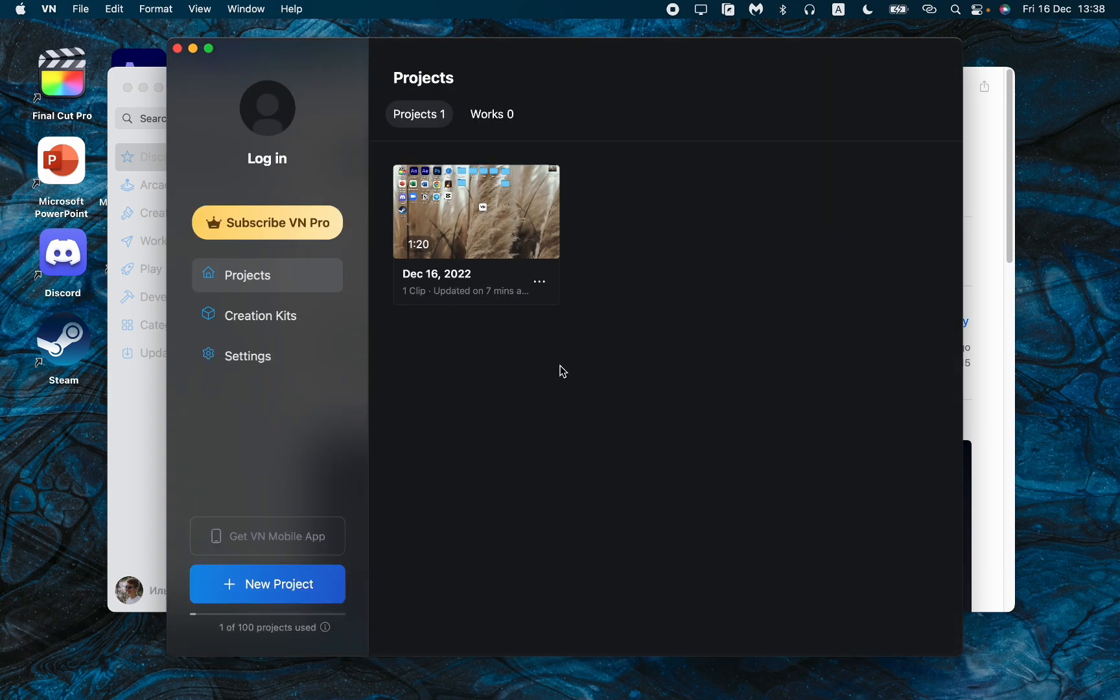
mouse_move(711, 92)
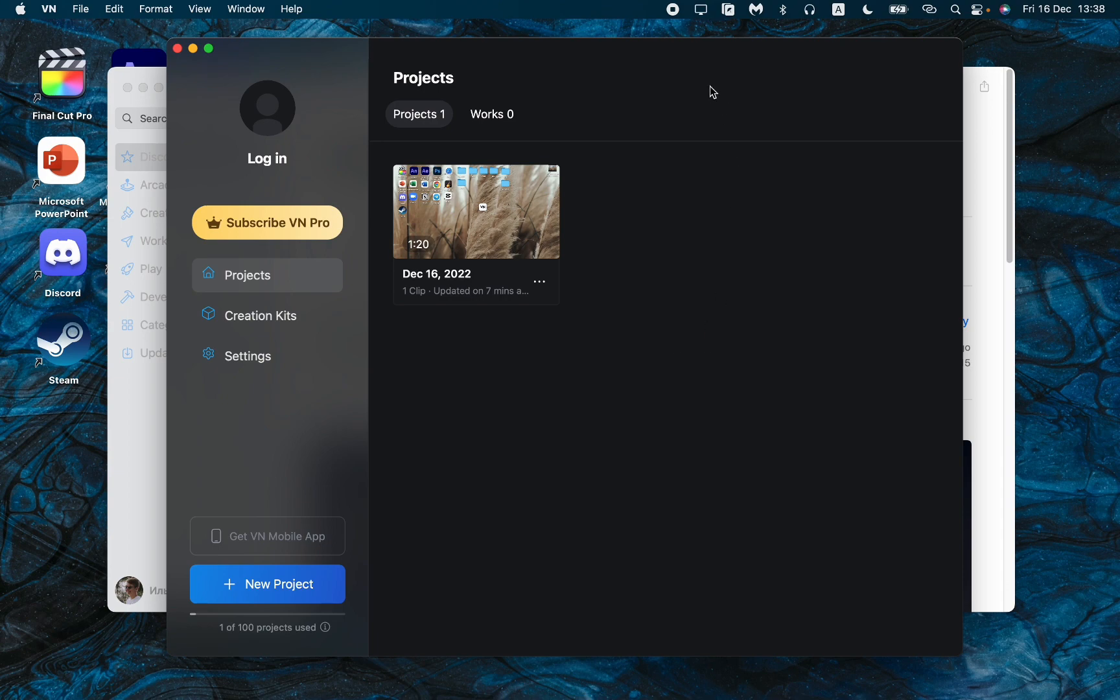